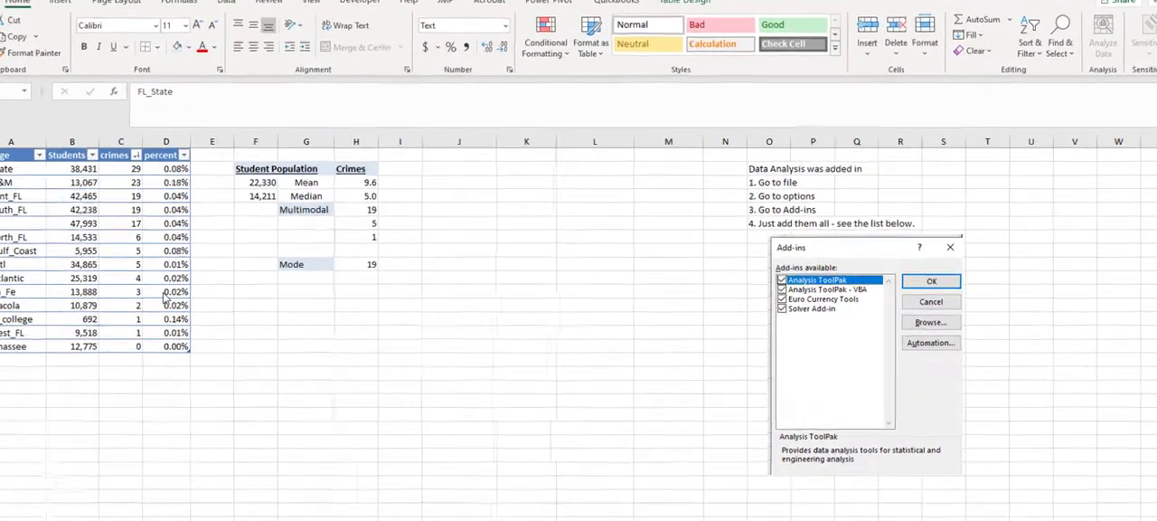
Zoom the crime-statistics sheet with Ctrl+scroll while the Data Analysis tools list shows.
{"action": "key", "text": "Ctrl+scroll"}
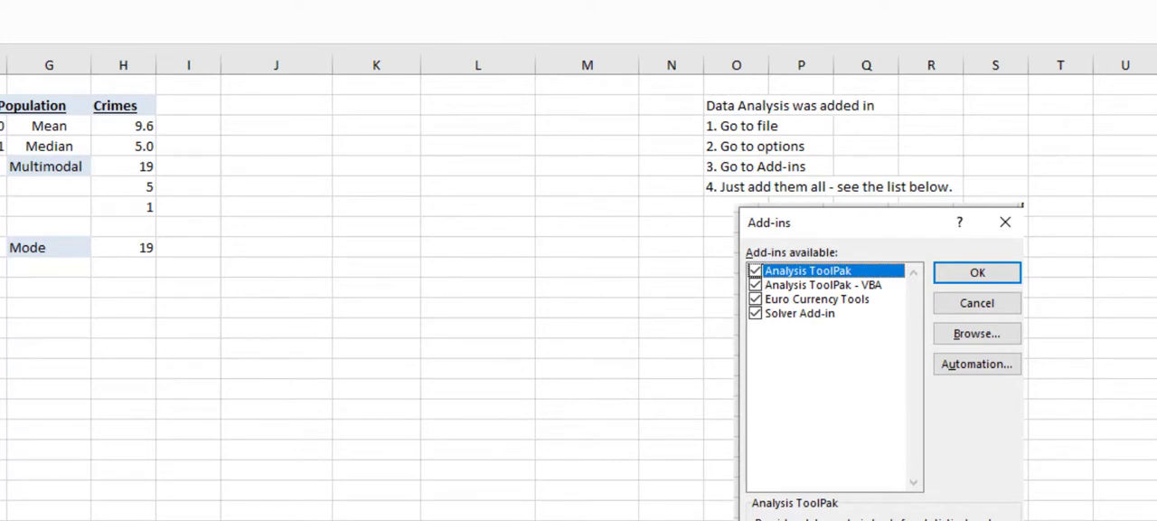
{"action": "mouse_move", "coordinate": [769, 117]}
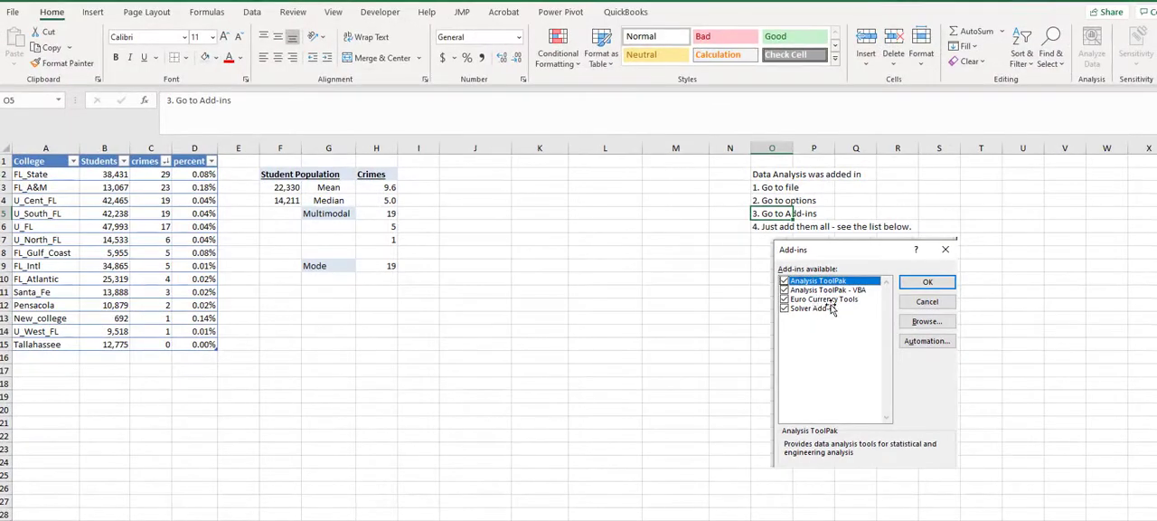
{"action": "mouse_move", "coordinate": [633, 261]}
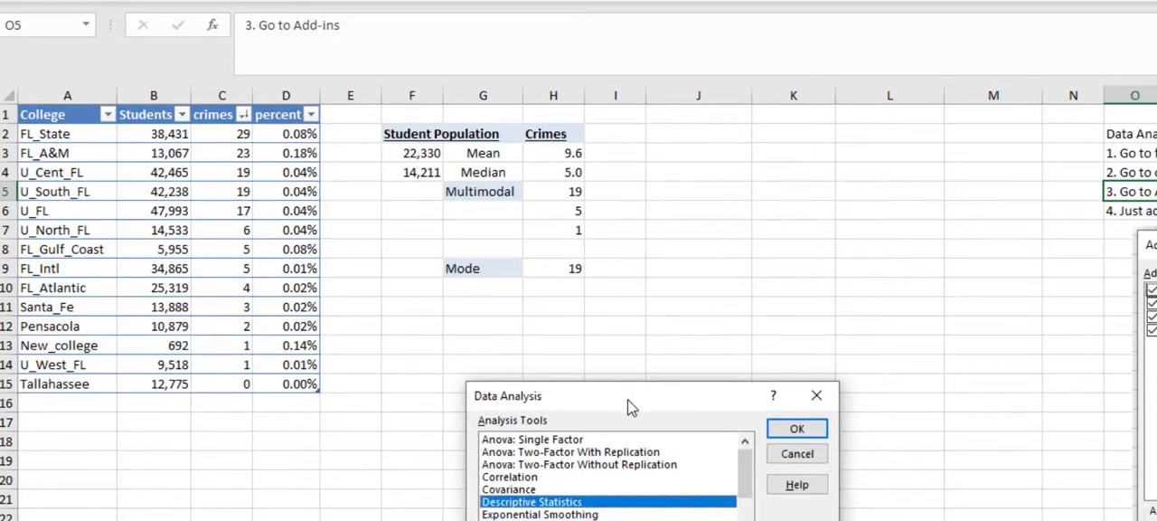
Open Descriptive Statistics and pick input range $B$1:$C$15 from the sheet.
{"action": "left_click_drag", "start_coordinate": [633, 402], "coordinate": [516, 395]}
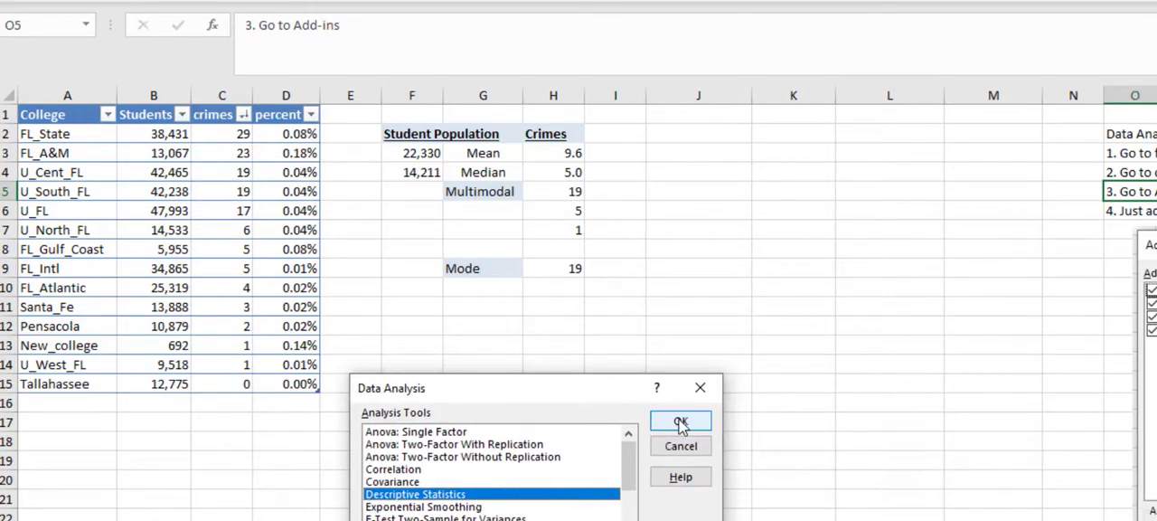
{"action": "left_click", "coordinate": [679, 421]}
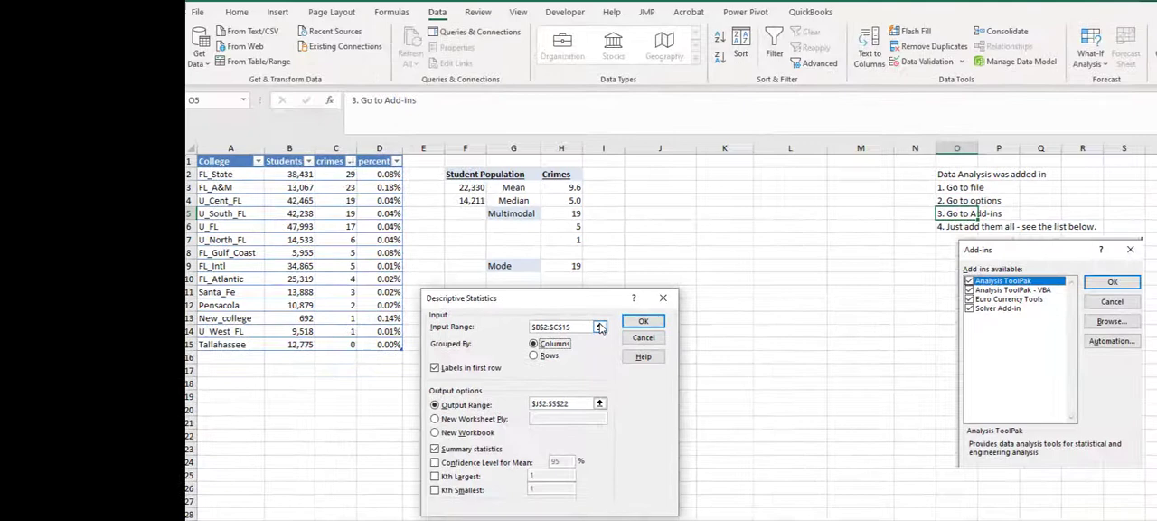
{"action": "left_click", "coordinate": [600, 326]}
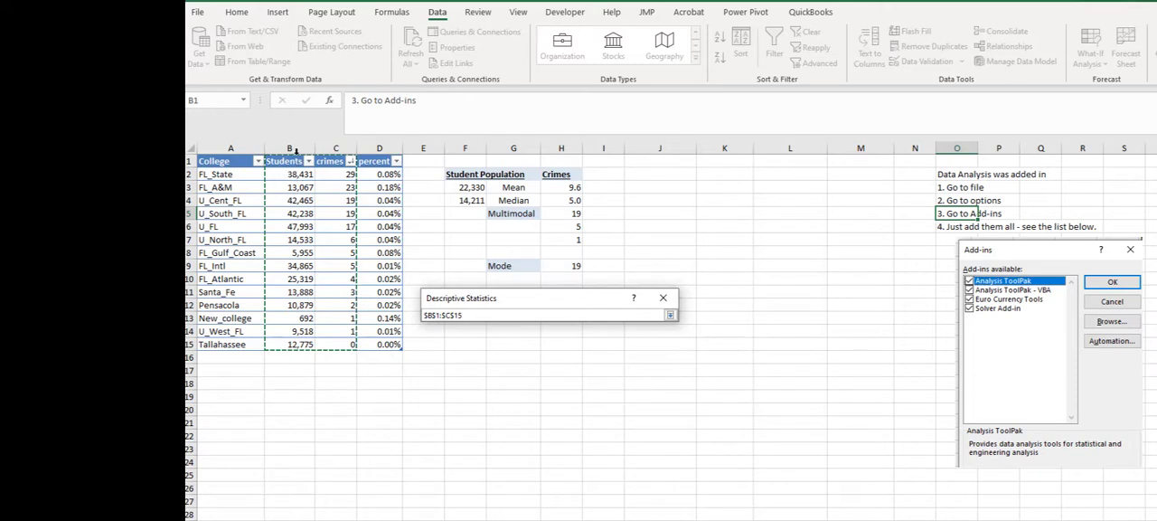
{"action": "left_click", "coordinate": [671, 314]}
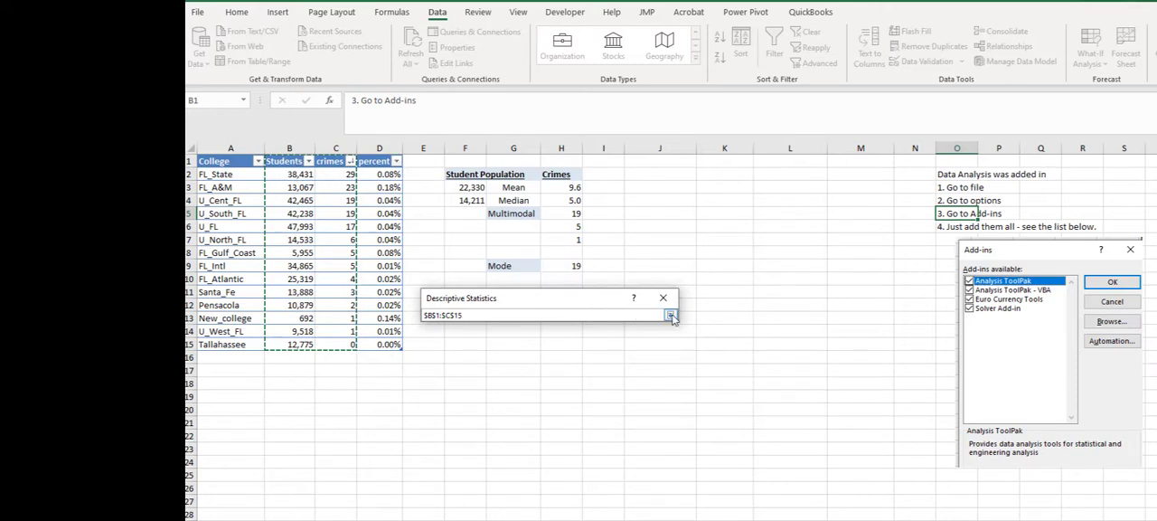
{"action": "left_click", "coordinate": [671, 315]}
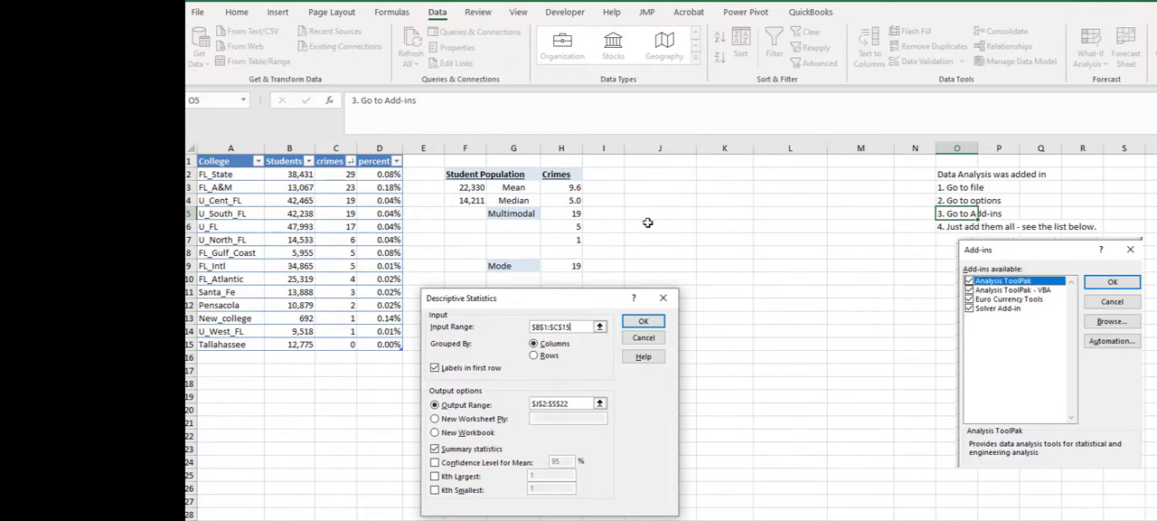
{"action": "mouse_move", "coordinate": [628, 243]}
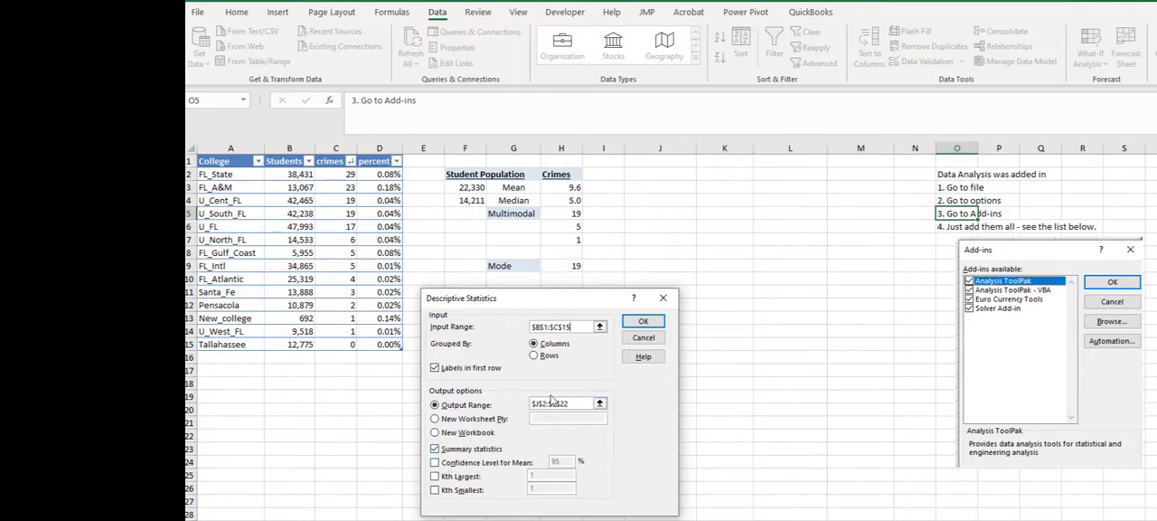
Generate the statistics table, then inspect the Students and crimes standard deviations in K8 and M8.
{"action": "left_click", "coordinate": [643, 321]}
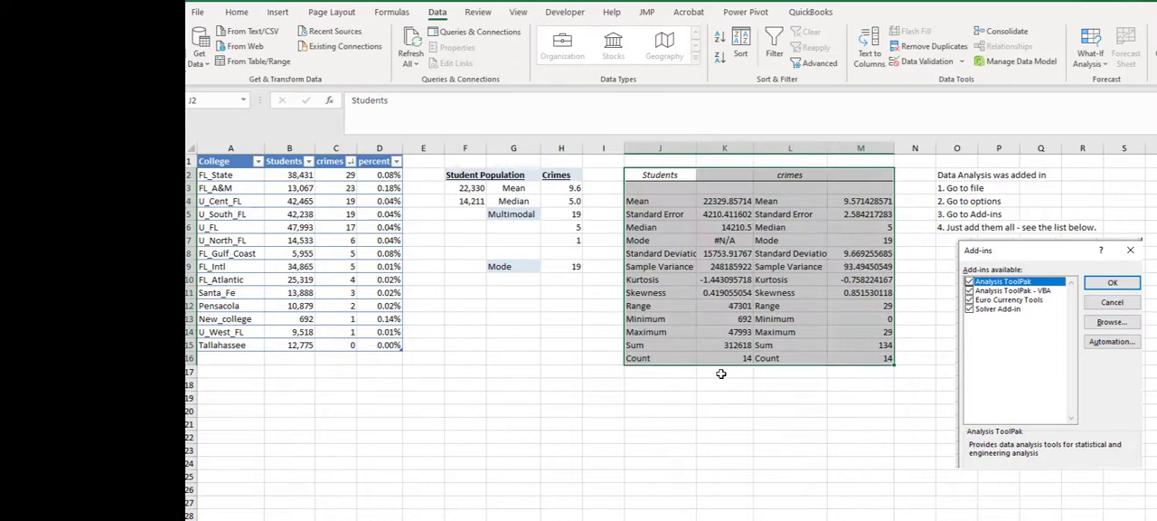
{"action": "left_click", "coordinate": [660, 397]}
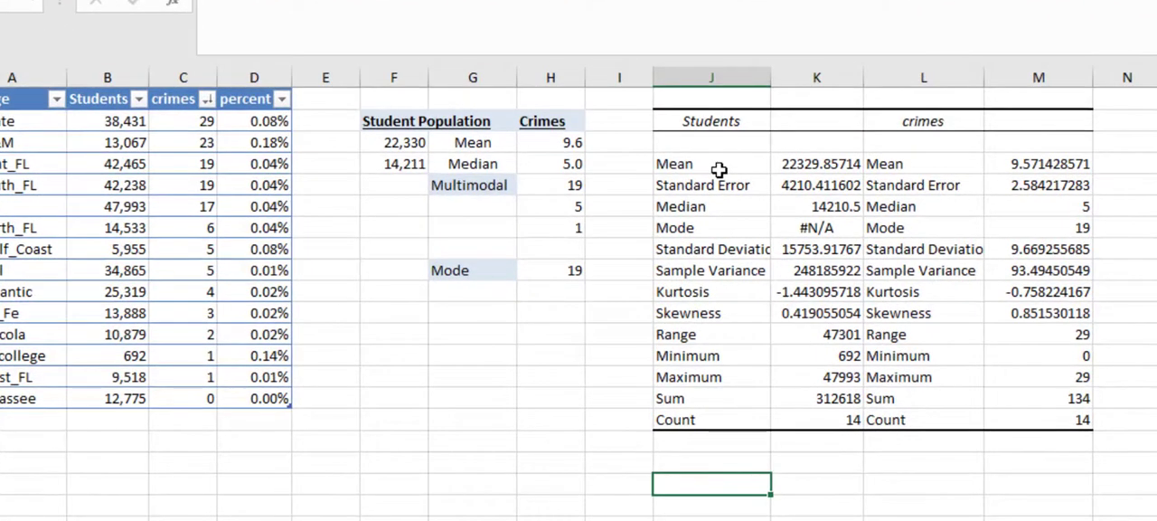
{"action": "mouse_move", "coordinate": [811, 243]}
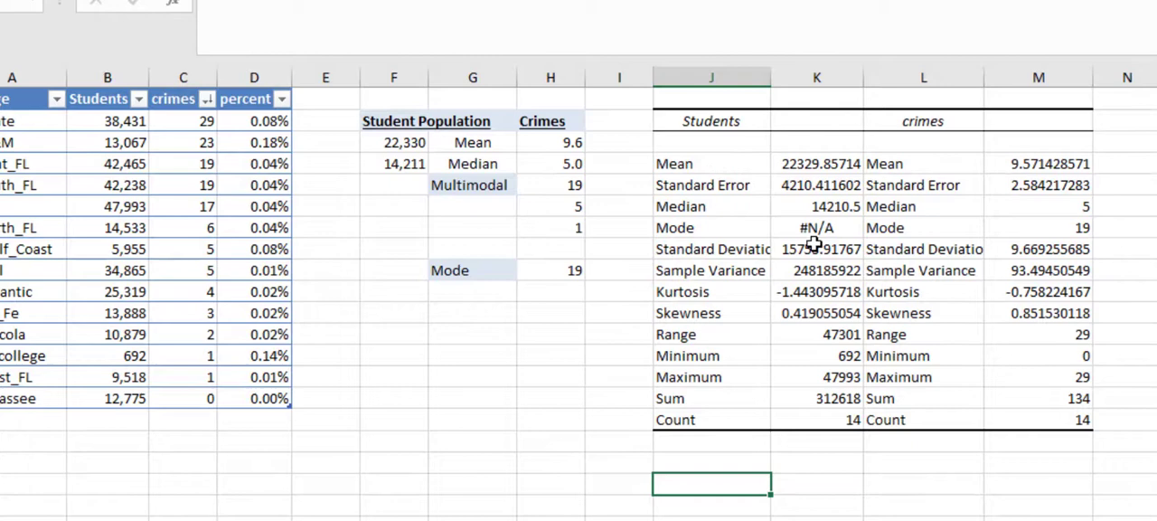
{"action": "left_click", "coordinate": [816, 249]}
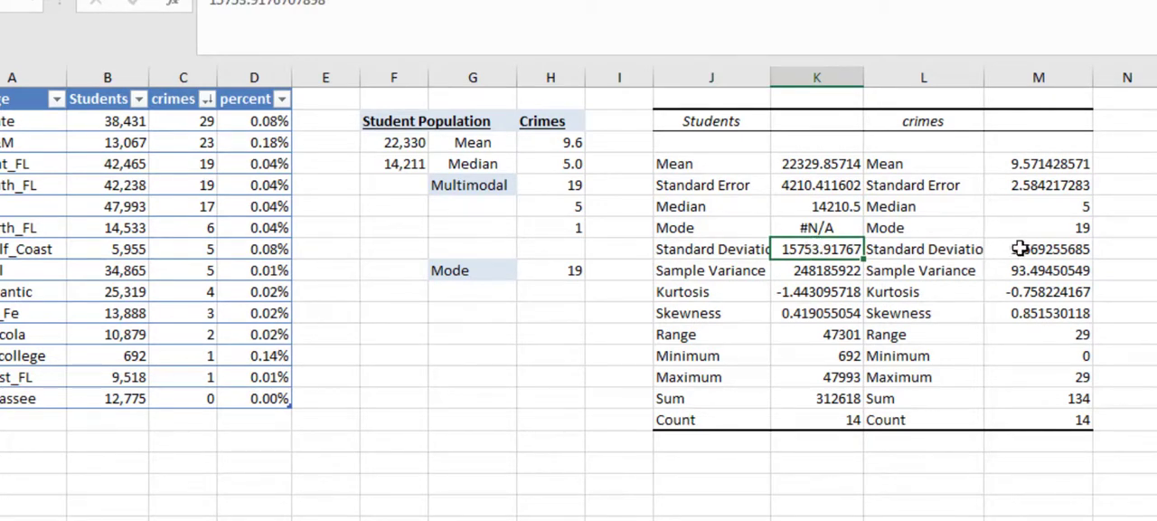
{"action": "left_click", "coordinate": [1038, 249]}
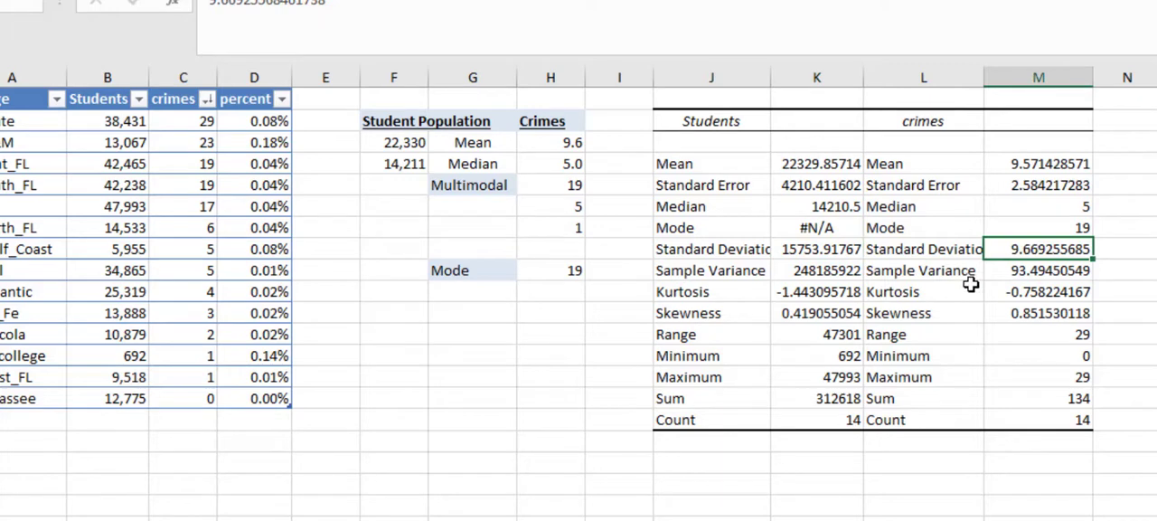
{"action": "mouse_move", "coordinate": [846, 265]}
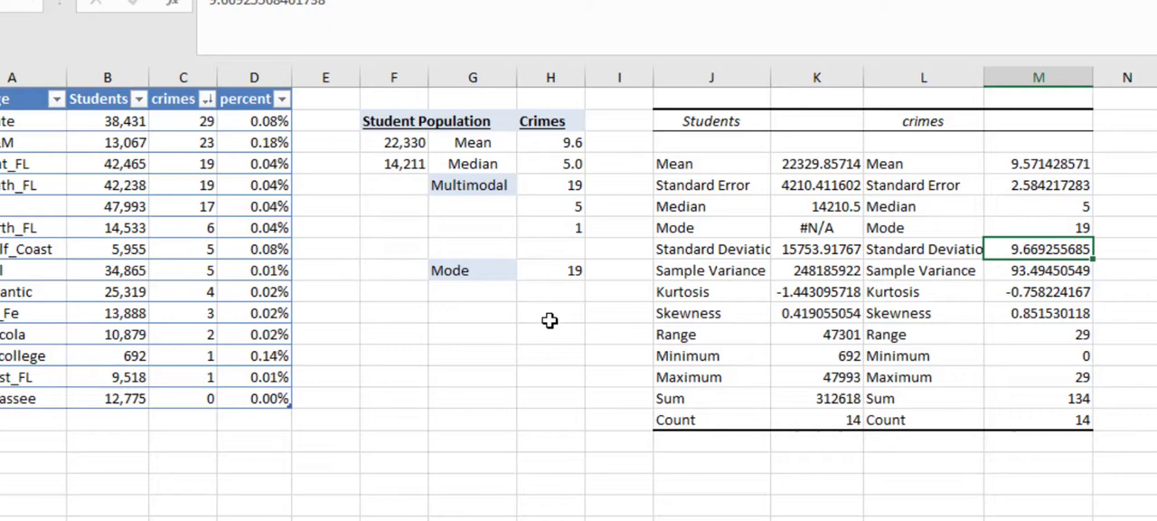
{"action": "mouse_move", "coordinate": [473, 142]}
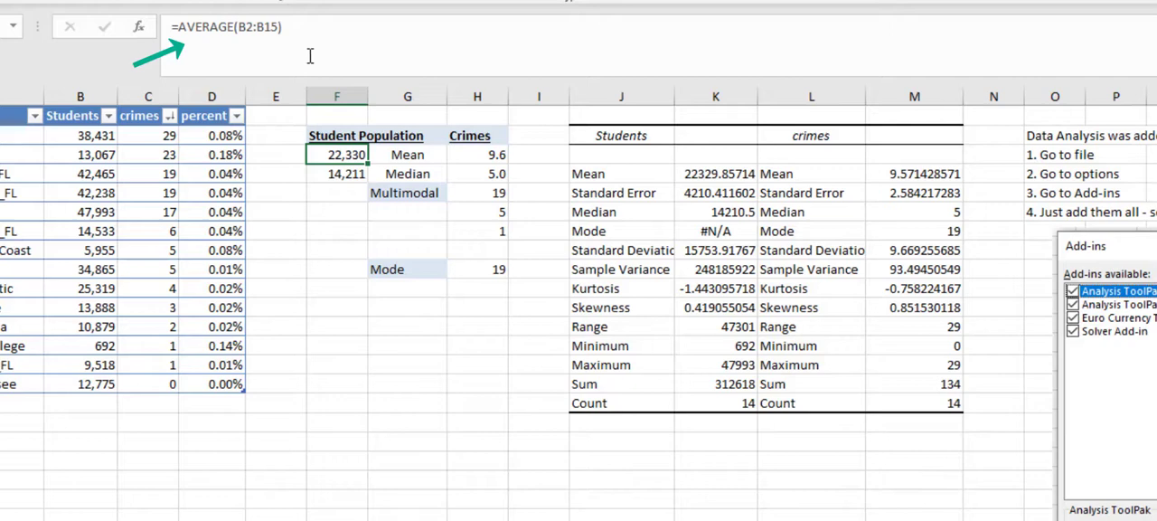
{"action": "left_click", "coordinate": [337, 174]}
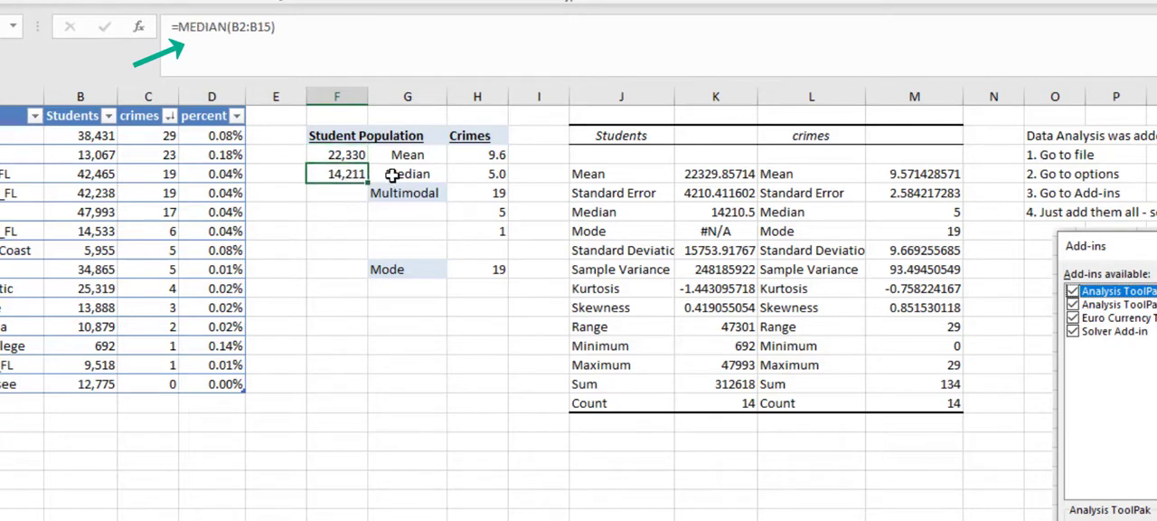
{"action": "mouse_move", "coordinate": [417, 199]}
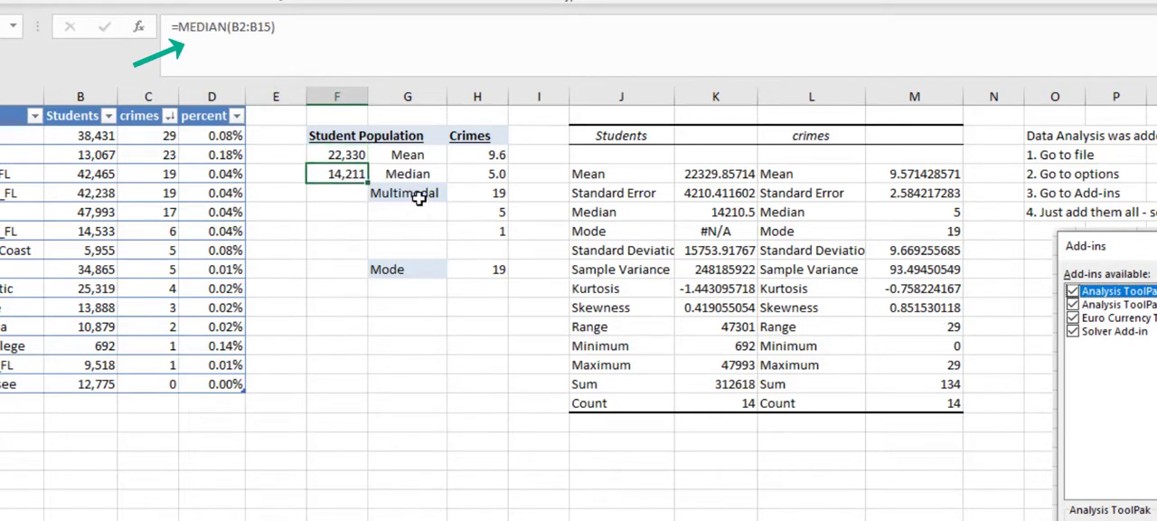
{"action": "left_click", "coordinate": [404, 192]}
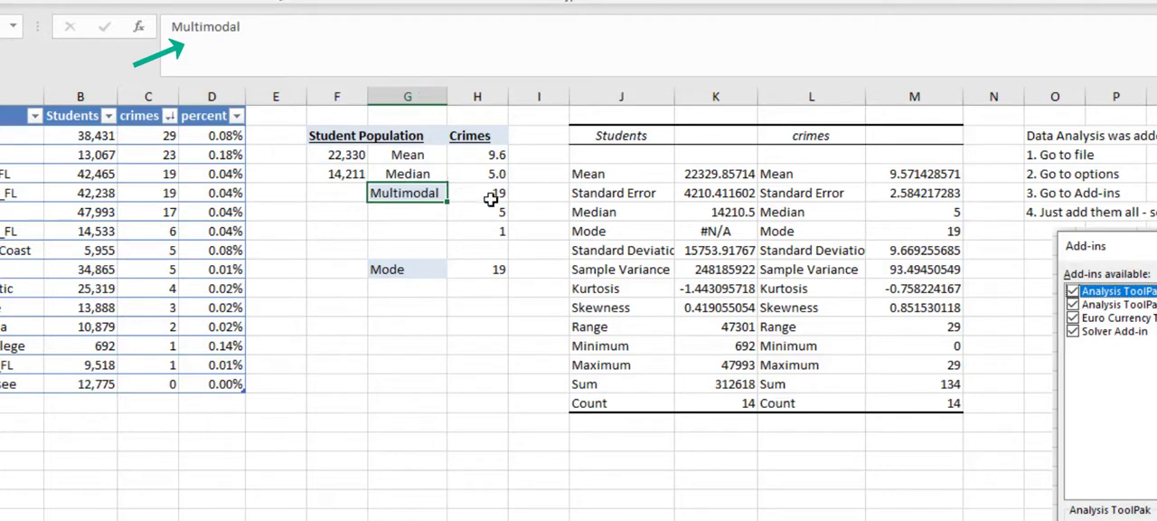
{"action": "left_click", "coordinate": [477, 193]}
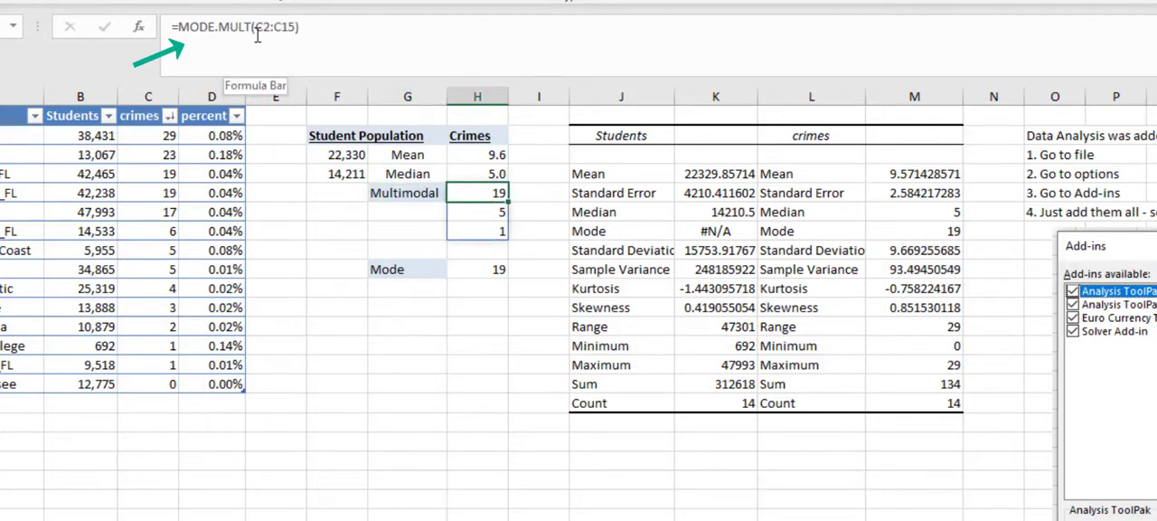